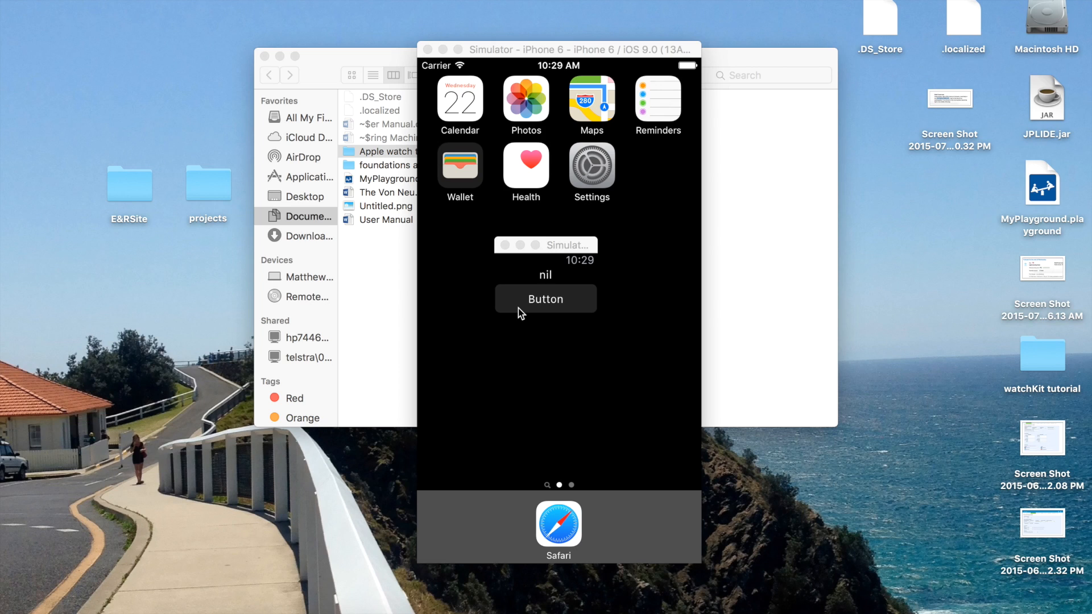
Step: Place the cursor inside buttonPressed to begin the self.presentTextInputController call
click(545, 299)
text(self.pre)
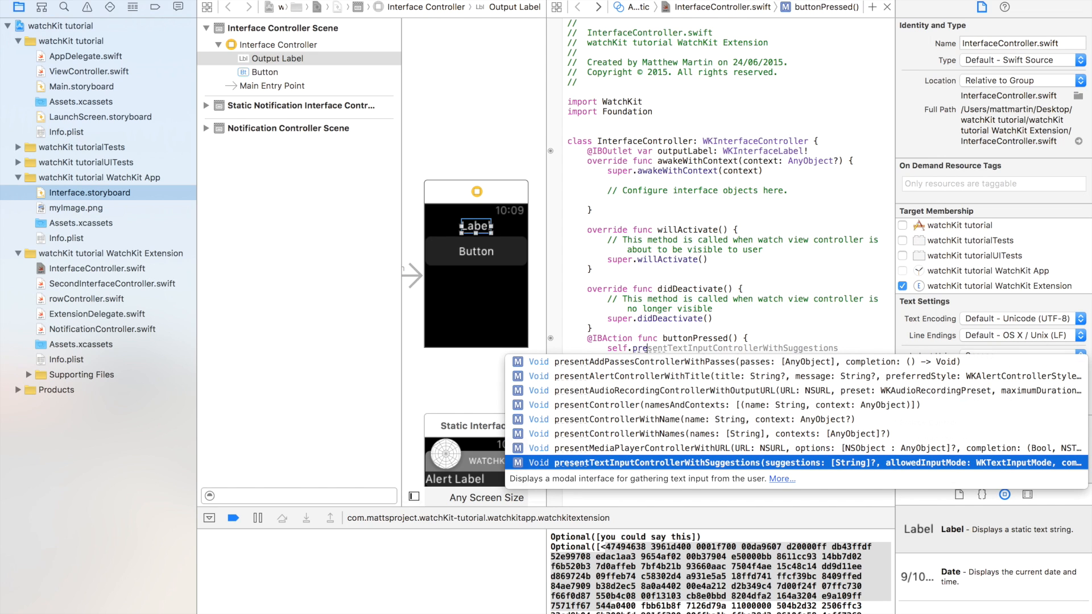
Step: Insert presentTextInputControllerWithSuggestions and fill its suggestions array with string phrases
click(731, 463)
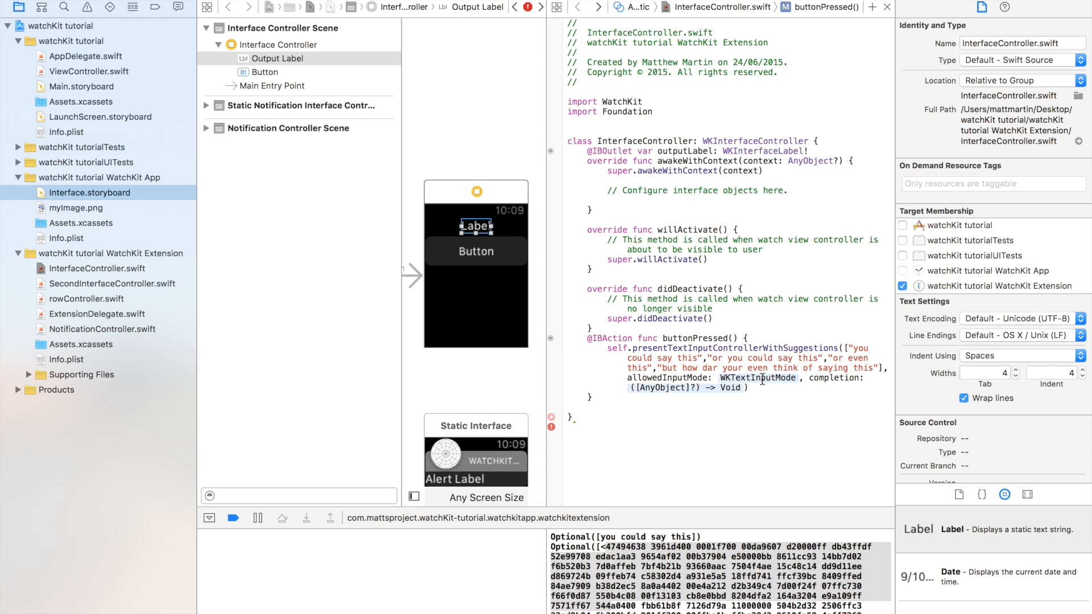
Step: Set allowedInputMode to WKTextInputMode.AllowEmoji and expand the completion into a closure
double_click(759, 377)
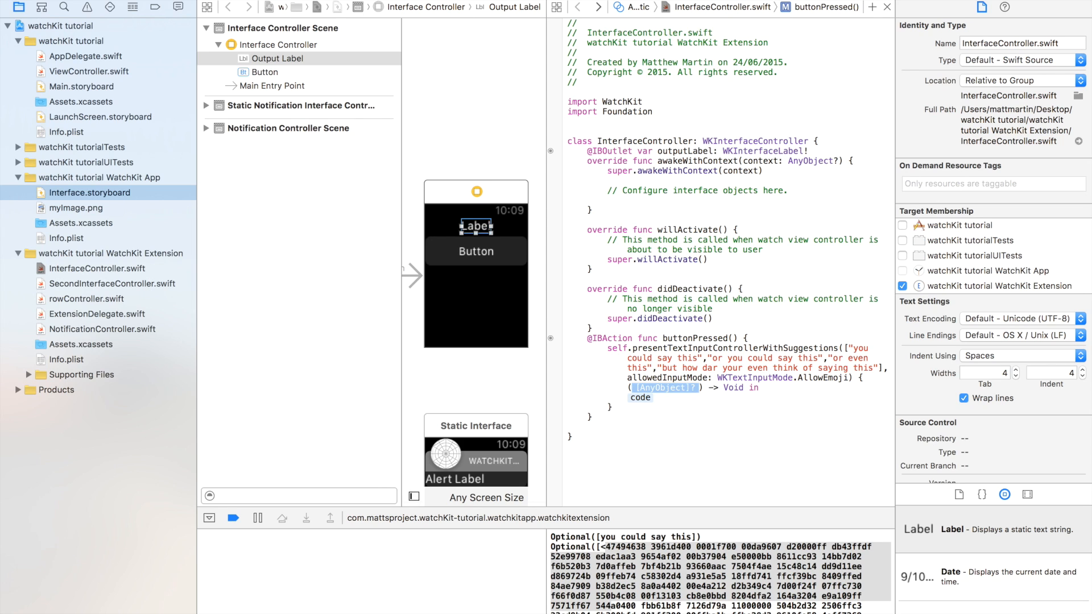
Step: Name the closure parameter optput and set self.outputLabel's text to optput, then print it
text(optput)
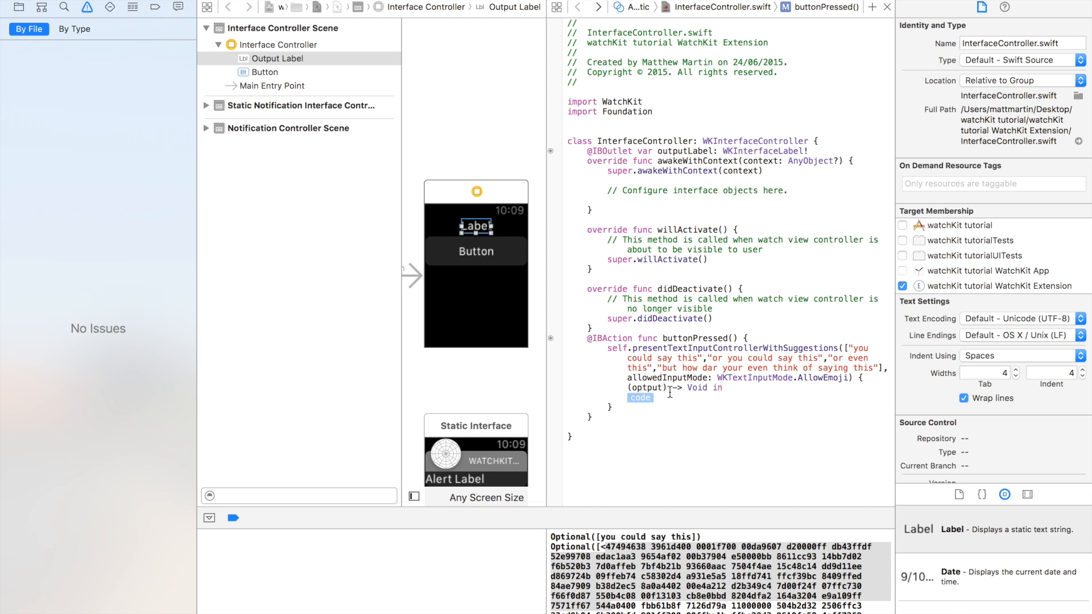
text(self.)
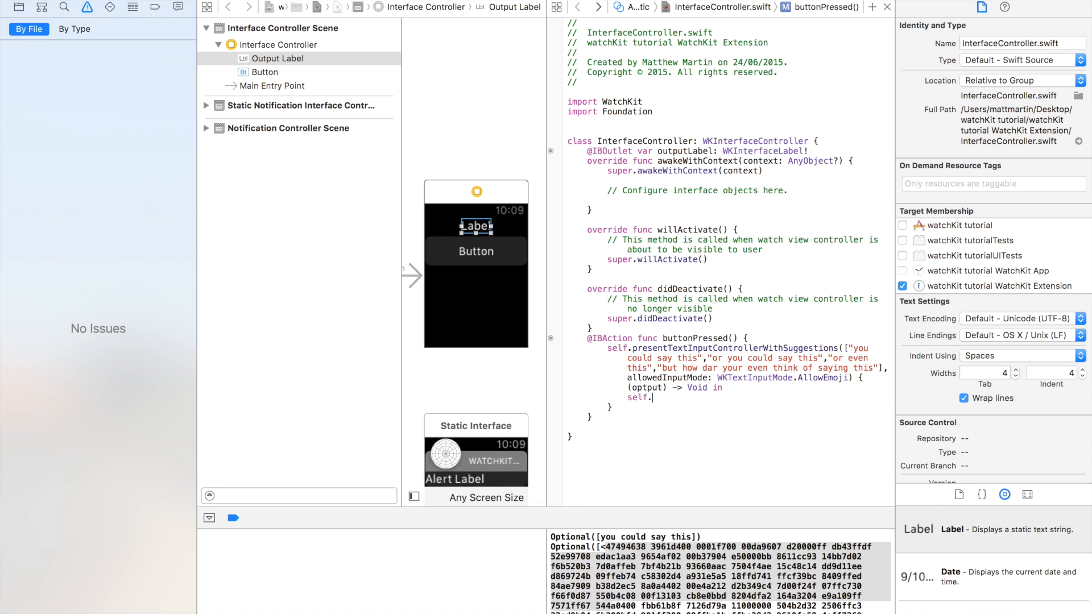
text(outputLabel.setText()
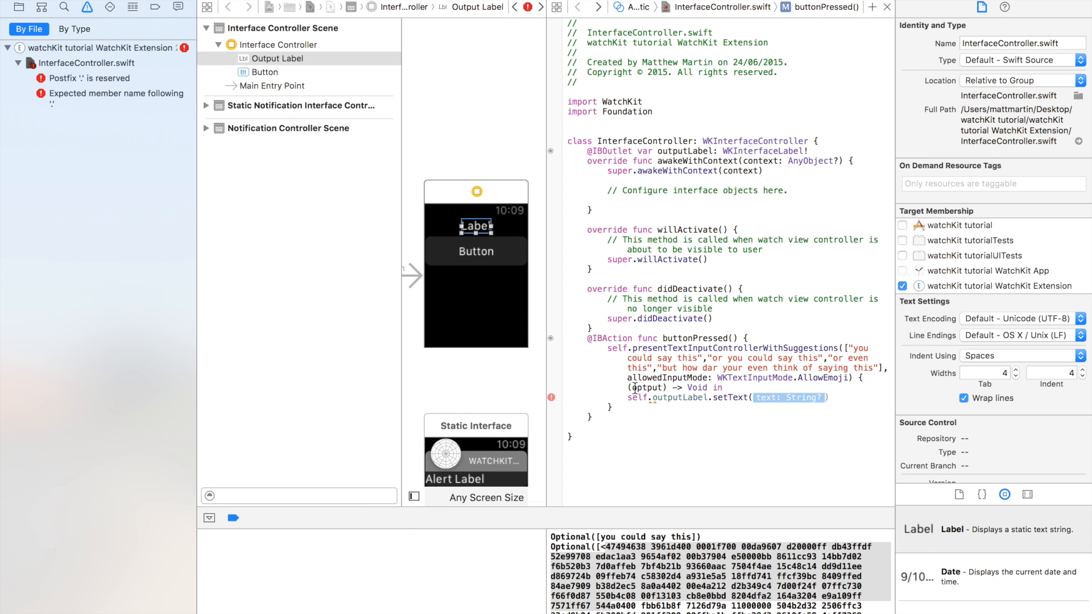
text(optput)
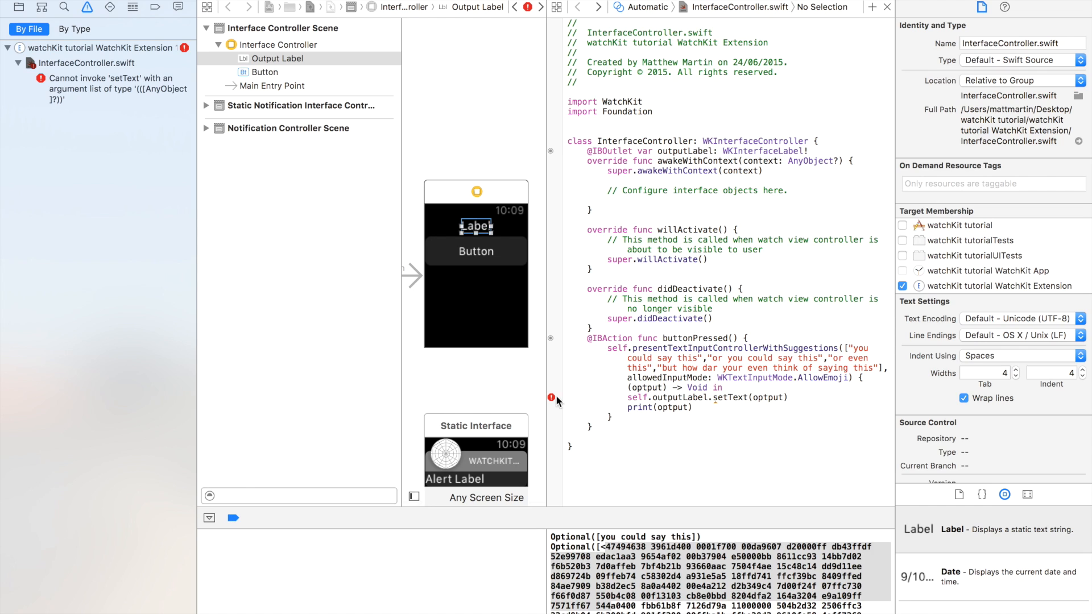
Step: Resolve the setText error by wrapping optput in string interpolation "\(optput)" and close the brace
click(550, 398)
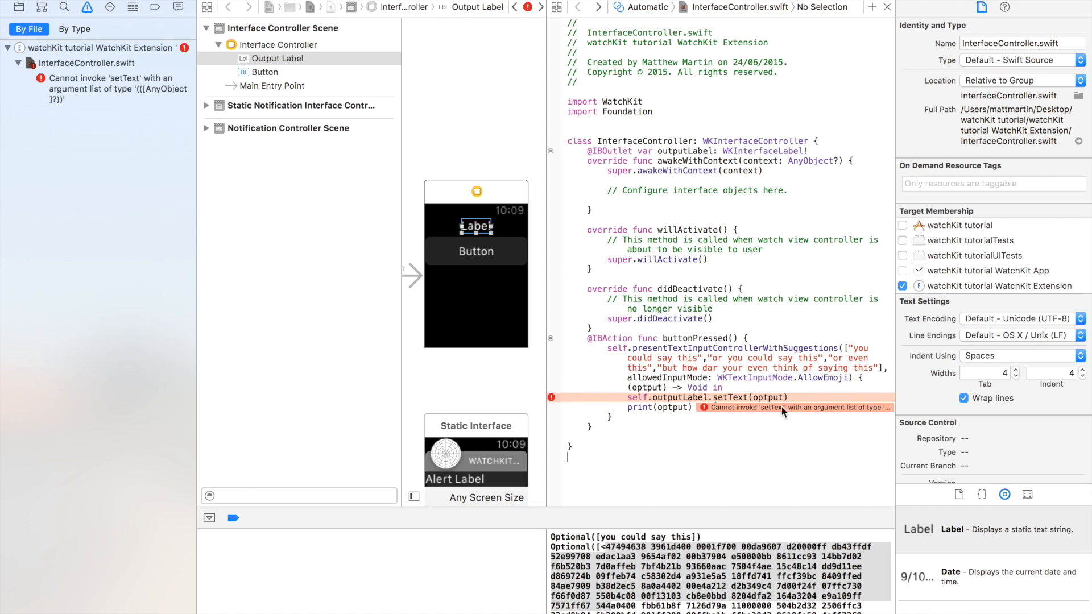
mouse_move(523, 373)
text("\()
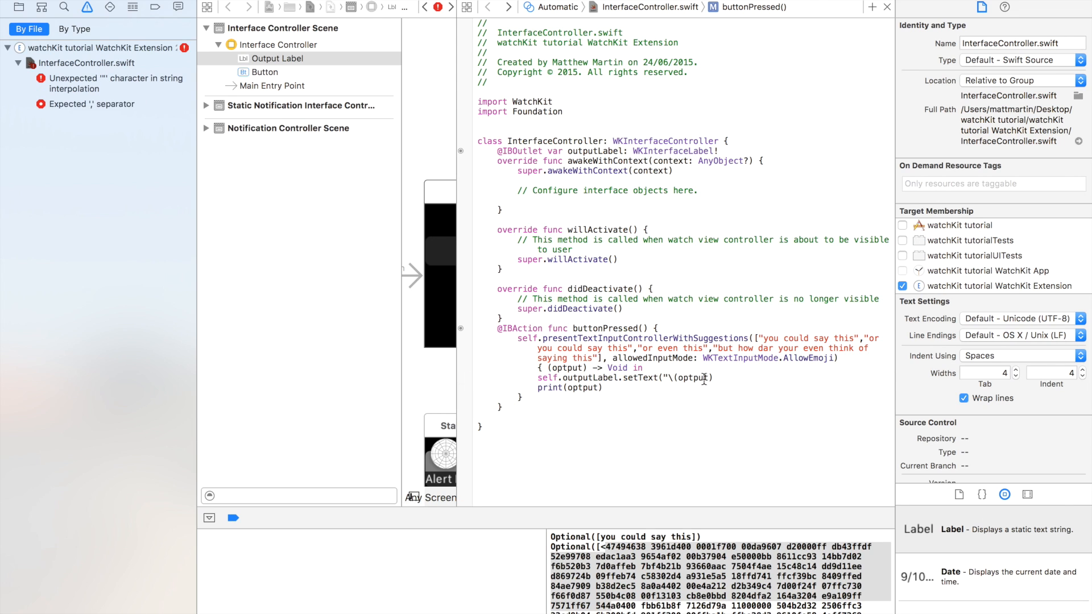
text(})
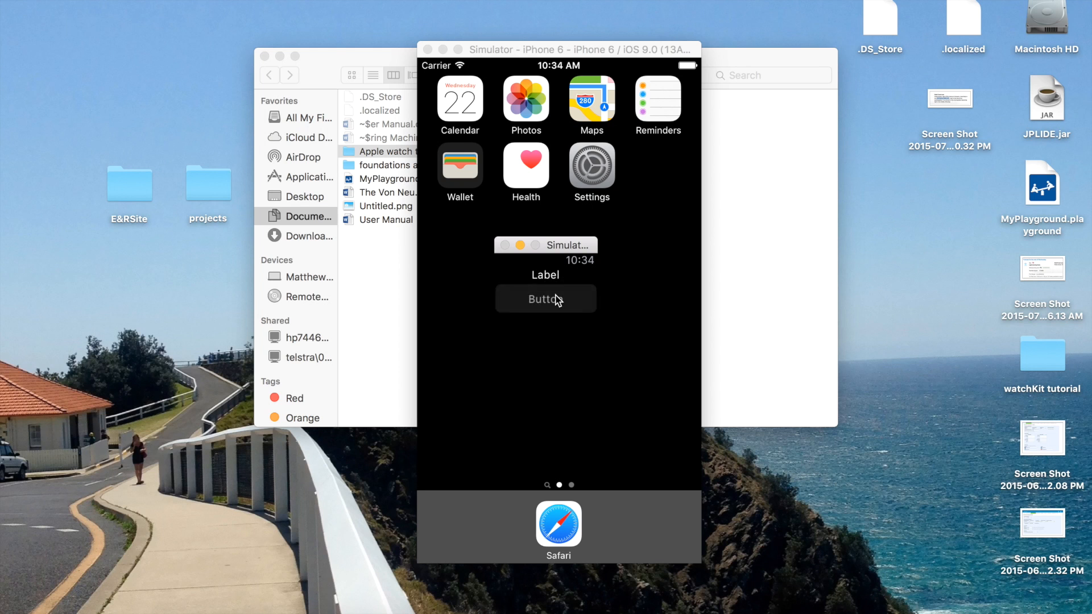
Step: Tap the watch app's Button and choose the tears-of-joy emoji so the label shows it
click(545, 299)
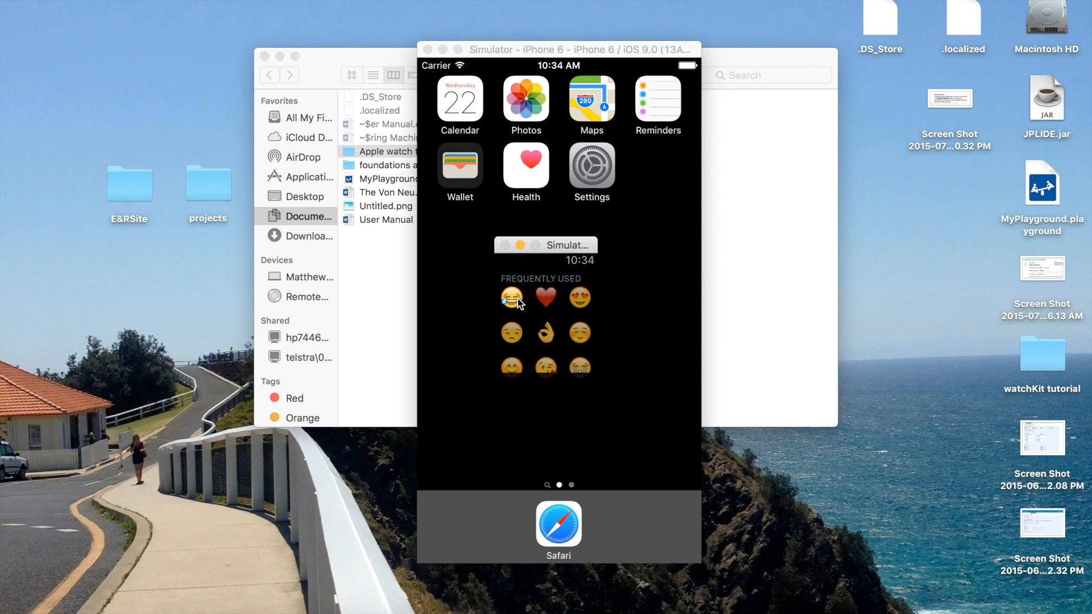
click(511, 298)
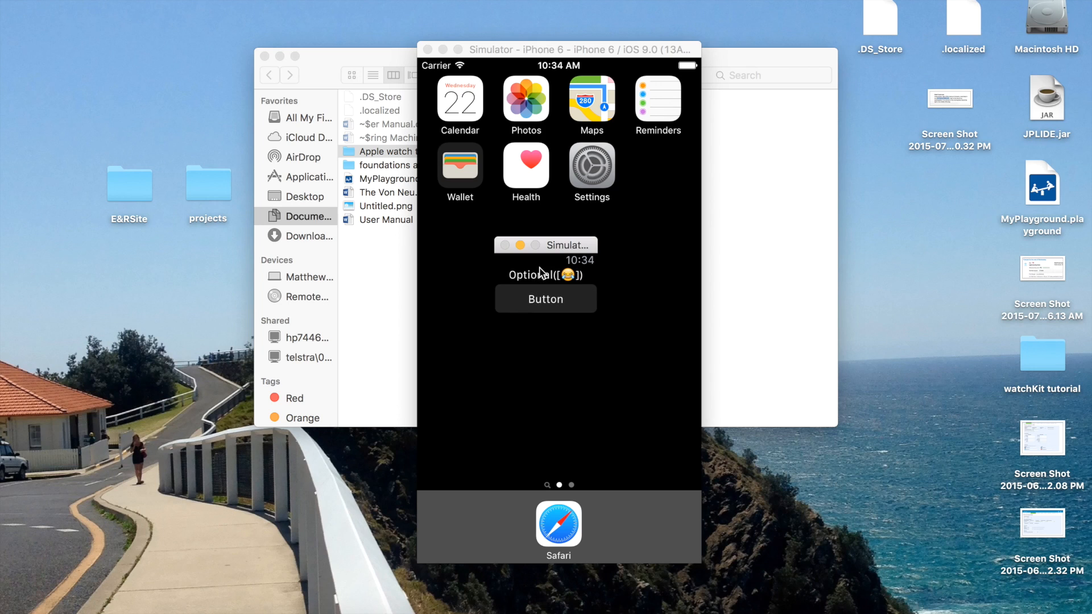